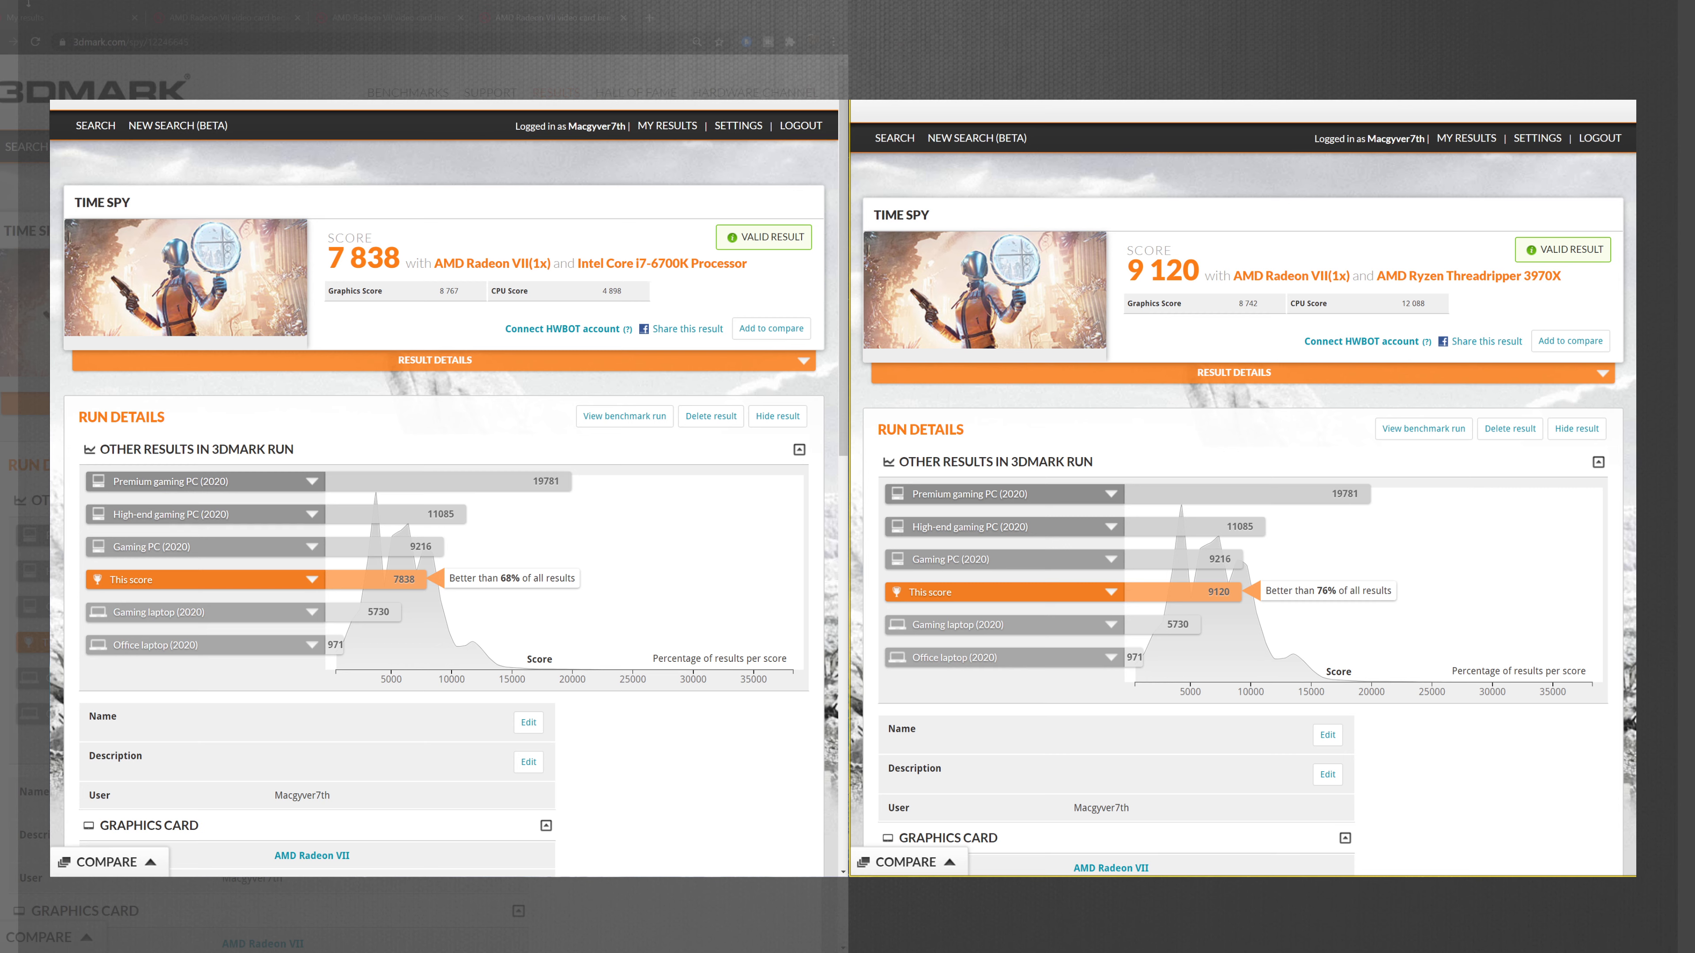
{"action": "mouse_move", "coordinate": [1017, 179]}
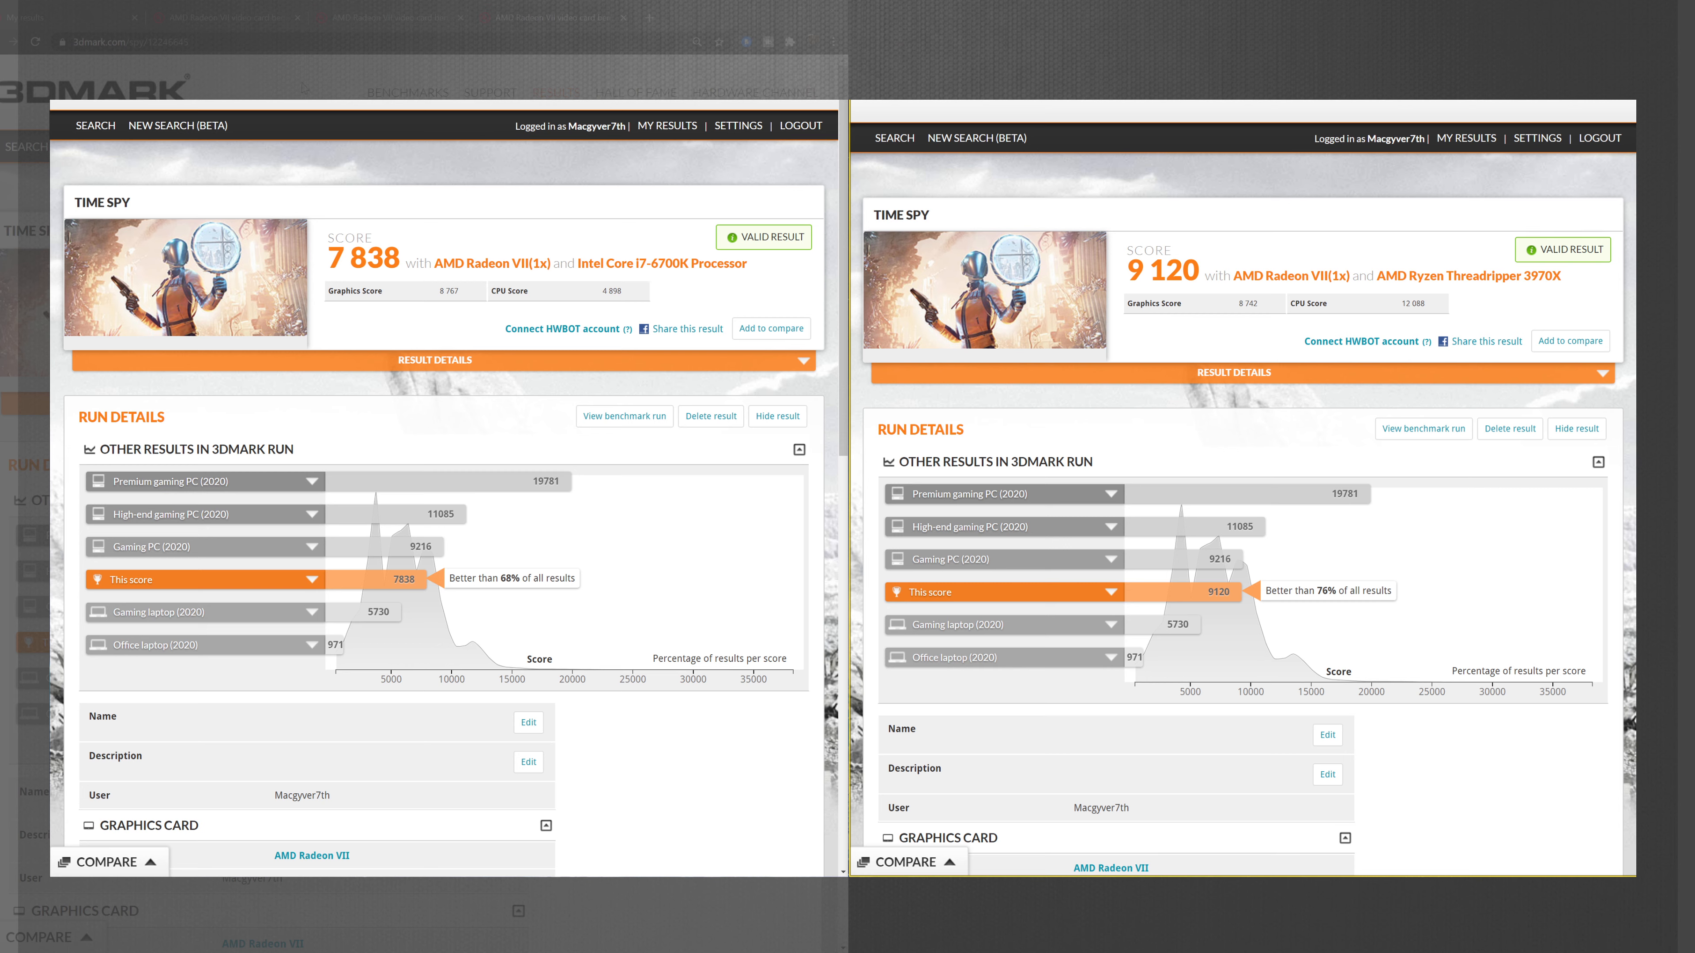
{"action": "mouse_move", "coordinate": [1272, 350]}
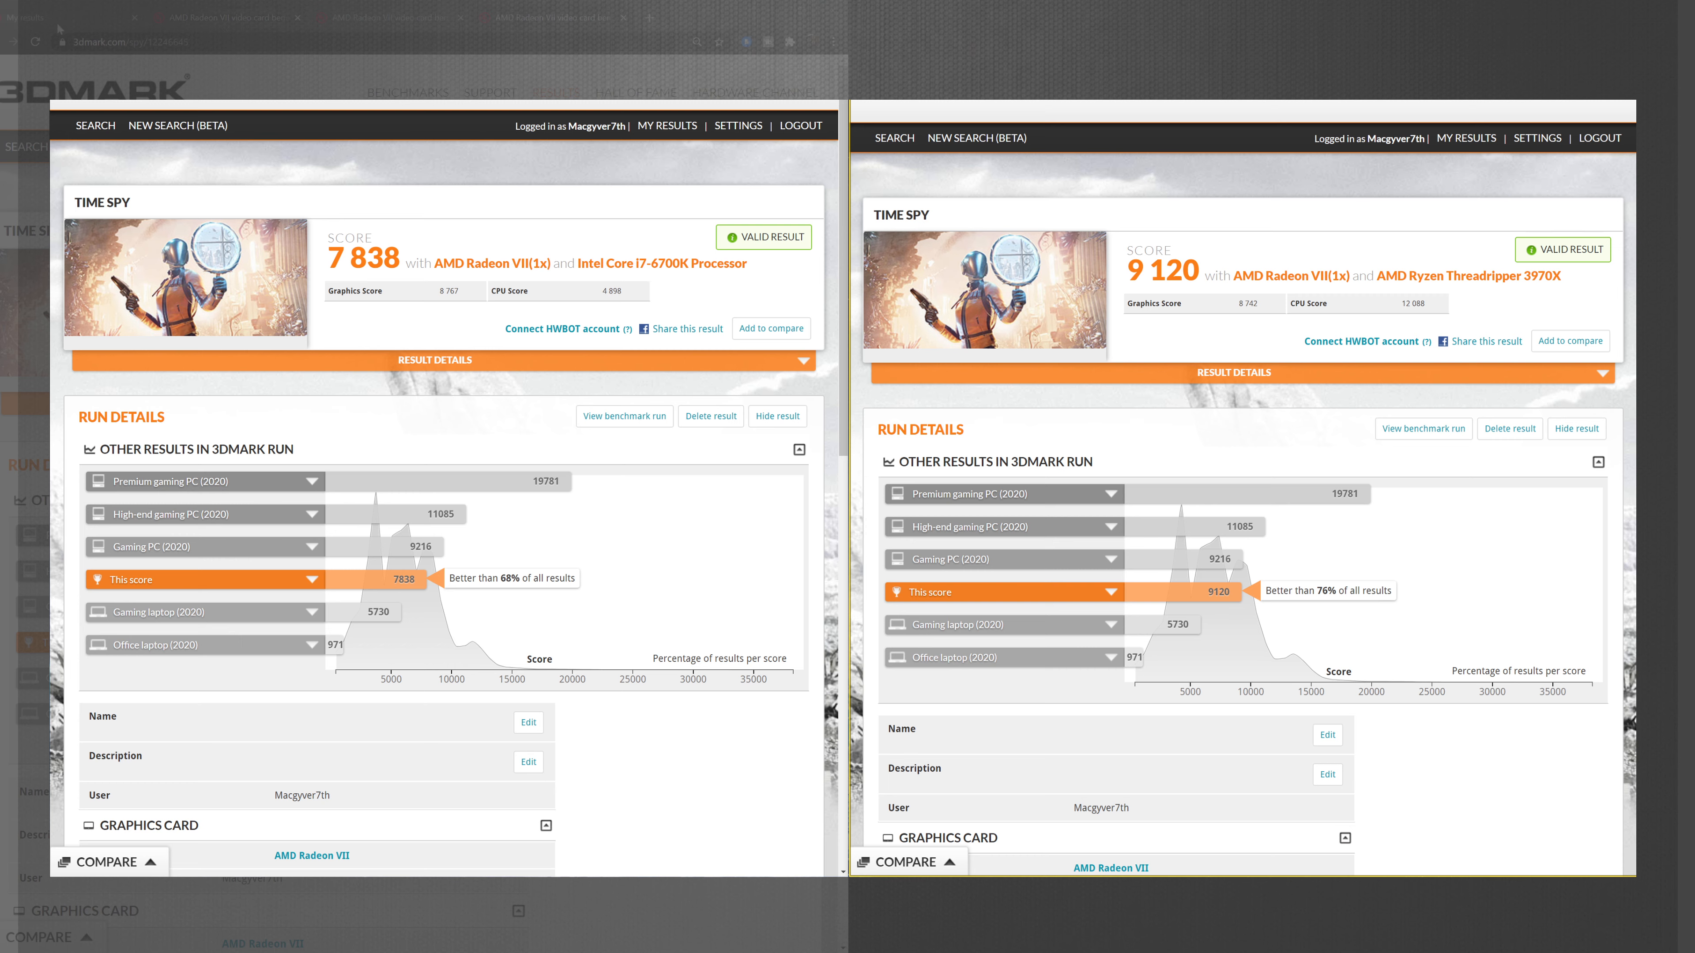
{"action": "mouse_move", "coordinate": [236, 16]}
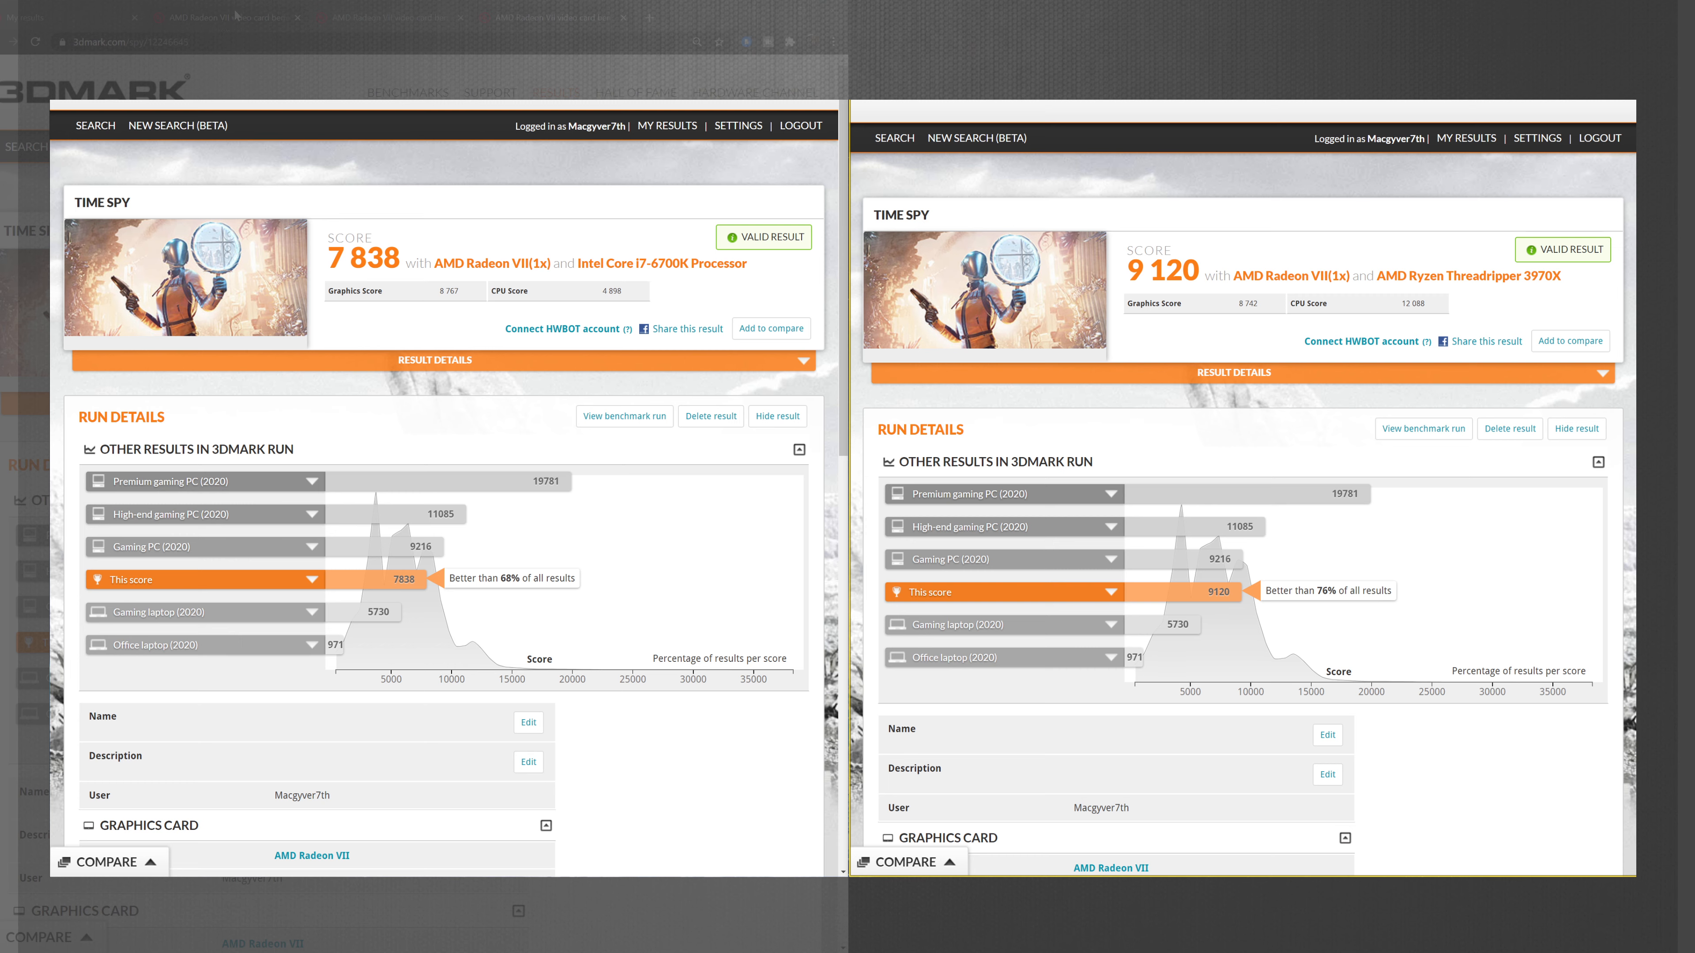
{"action": "mouse_move", "coordinate": [237, 15]}
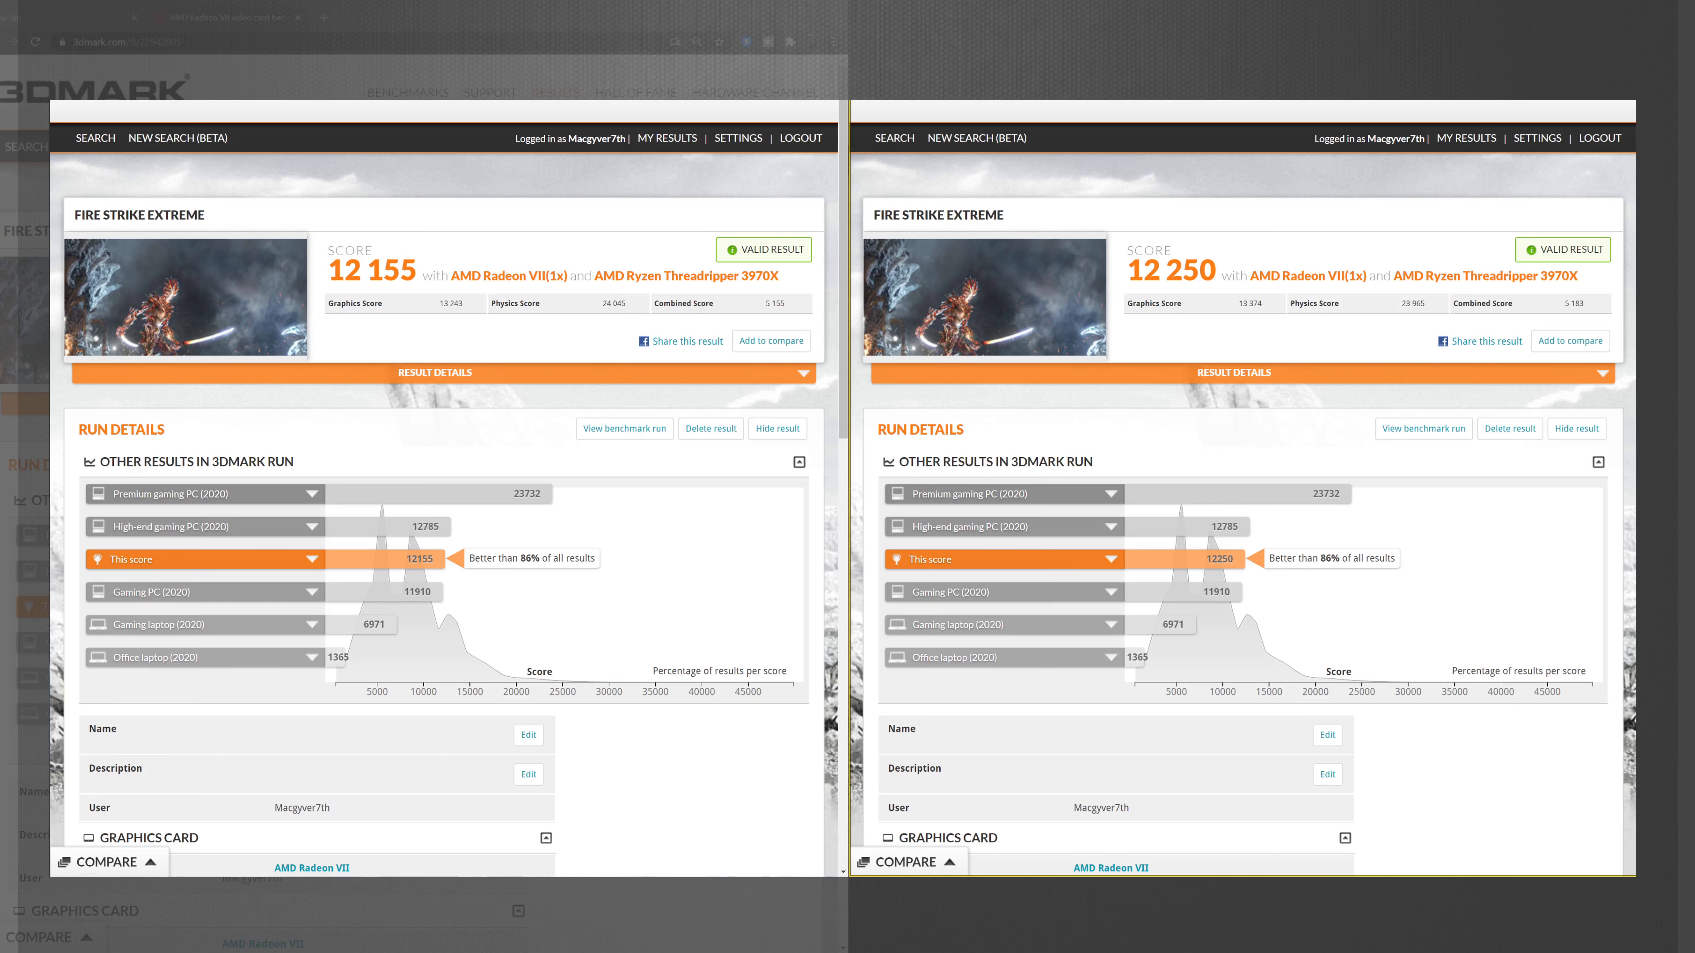
{"action": "mouse_move", "coordinate": [1056, 198]}
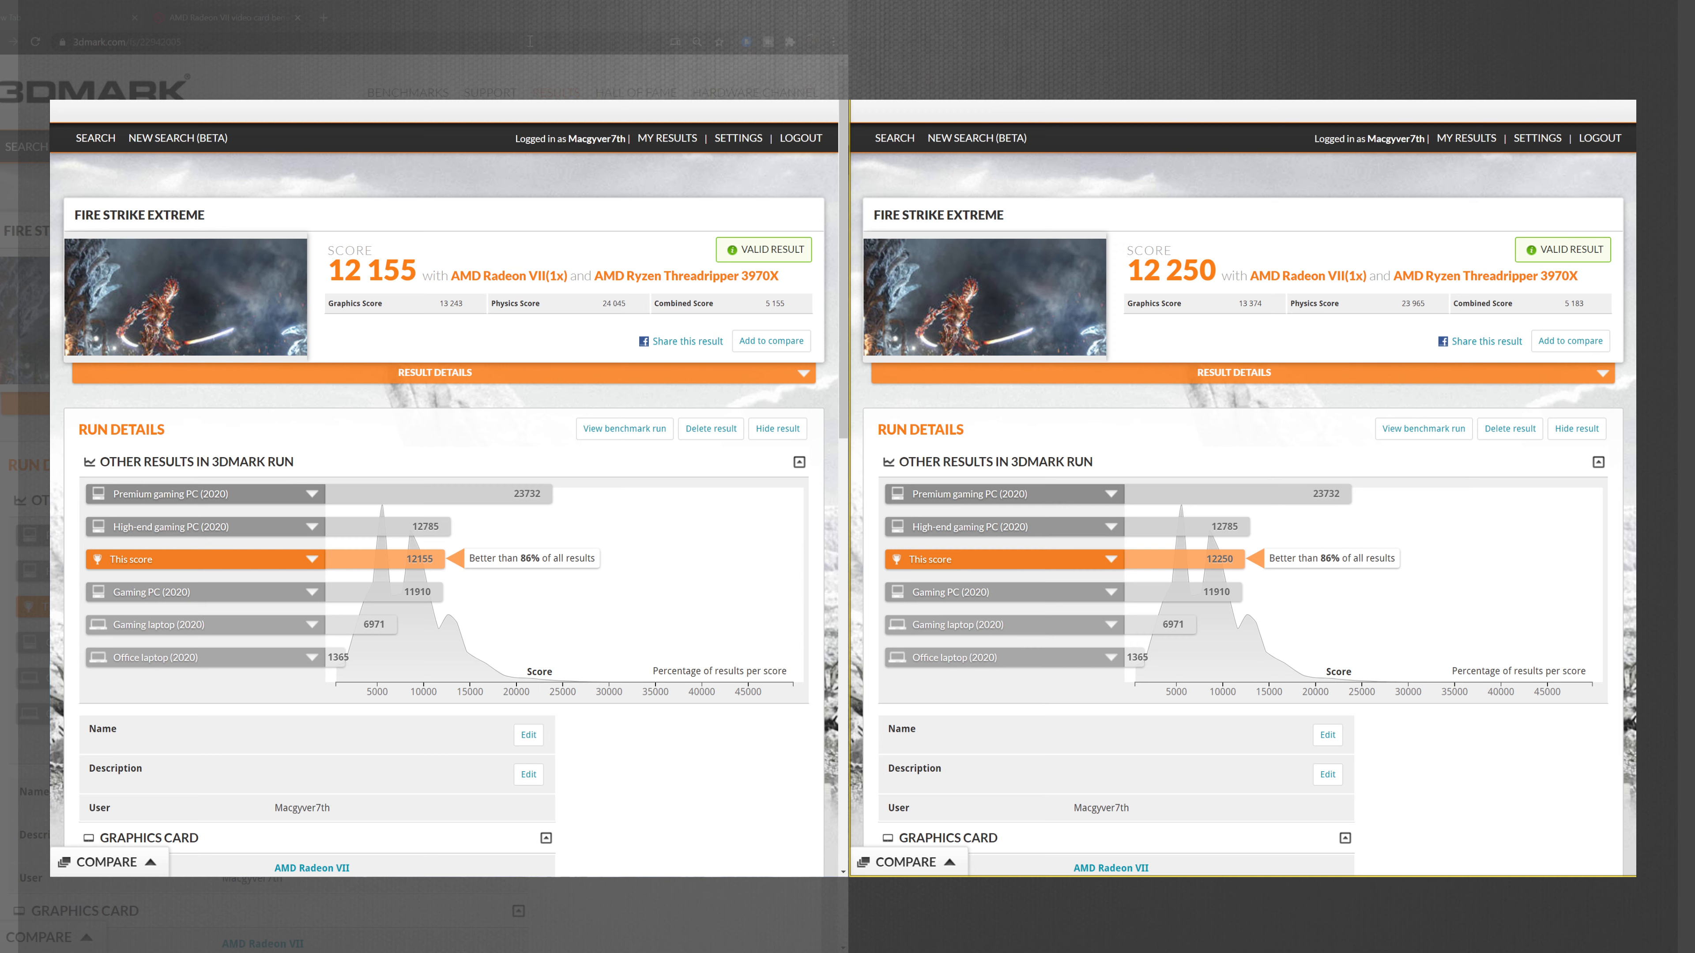
{"action": "mouse_move", "coordinate": [295, 102]}
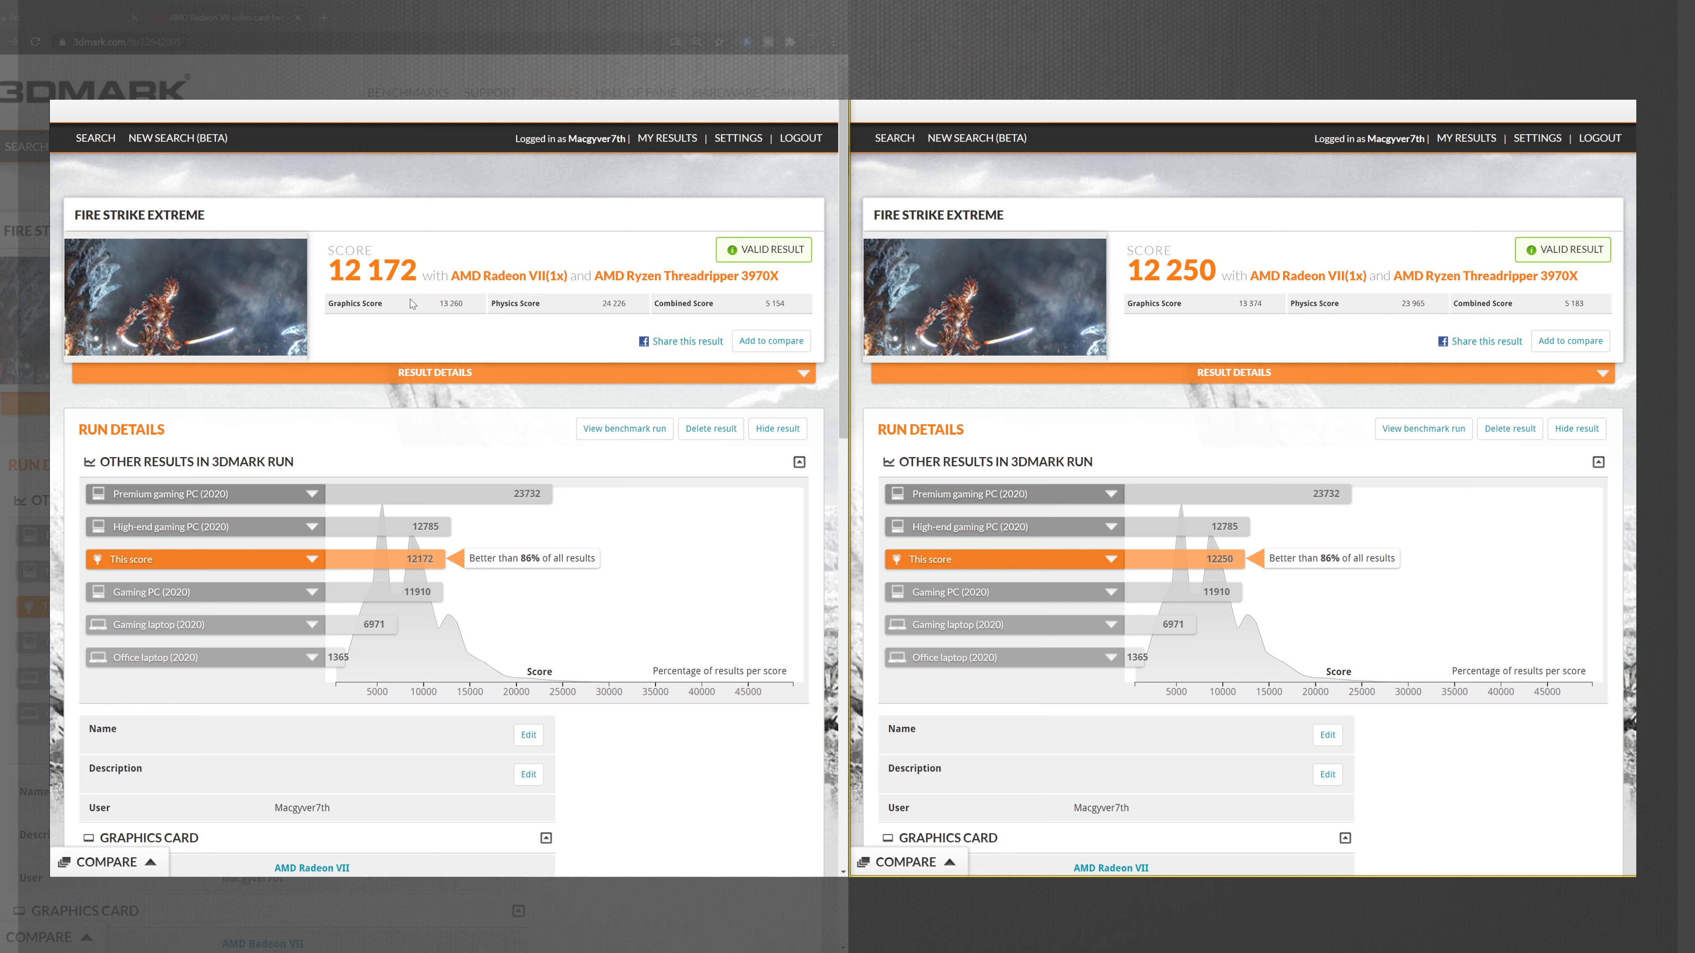
{"action": "mouse_move", "coordinate": [740, 319]}
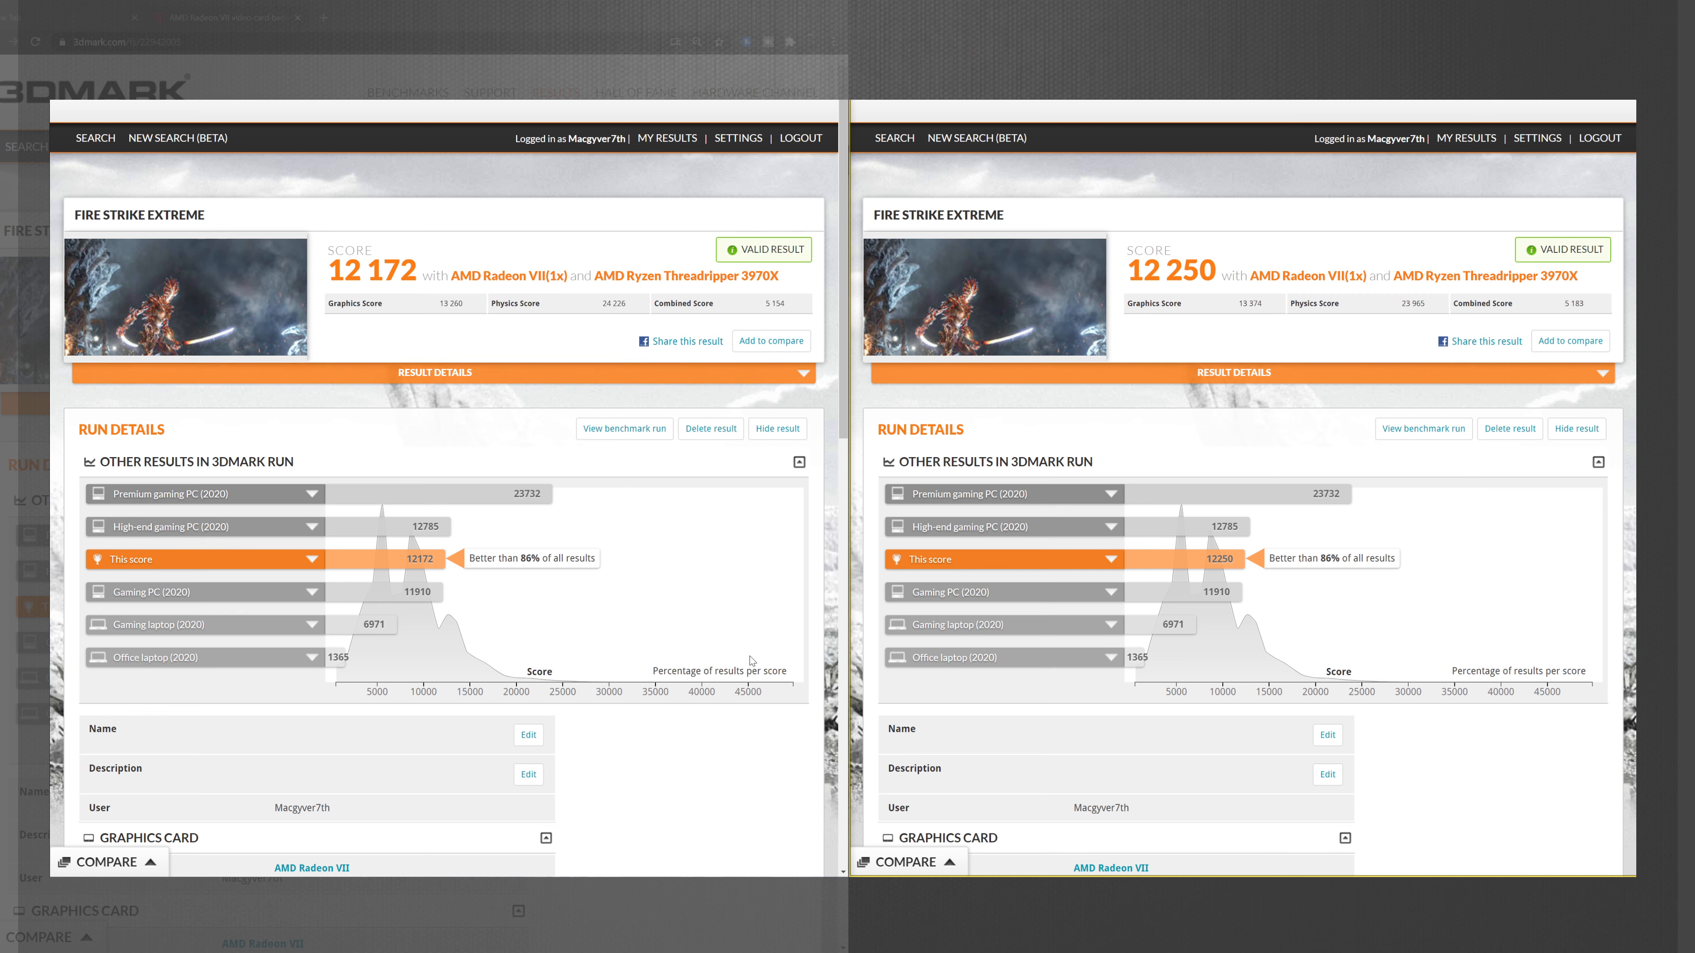
{"action": "mouse_move", "coordinate": [1068, 596]}
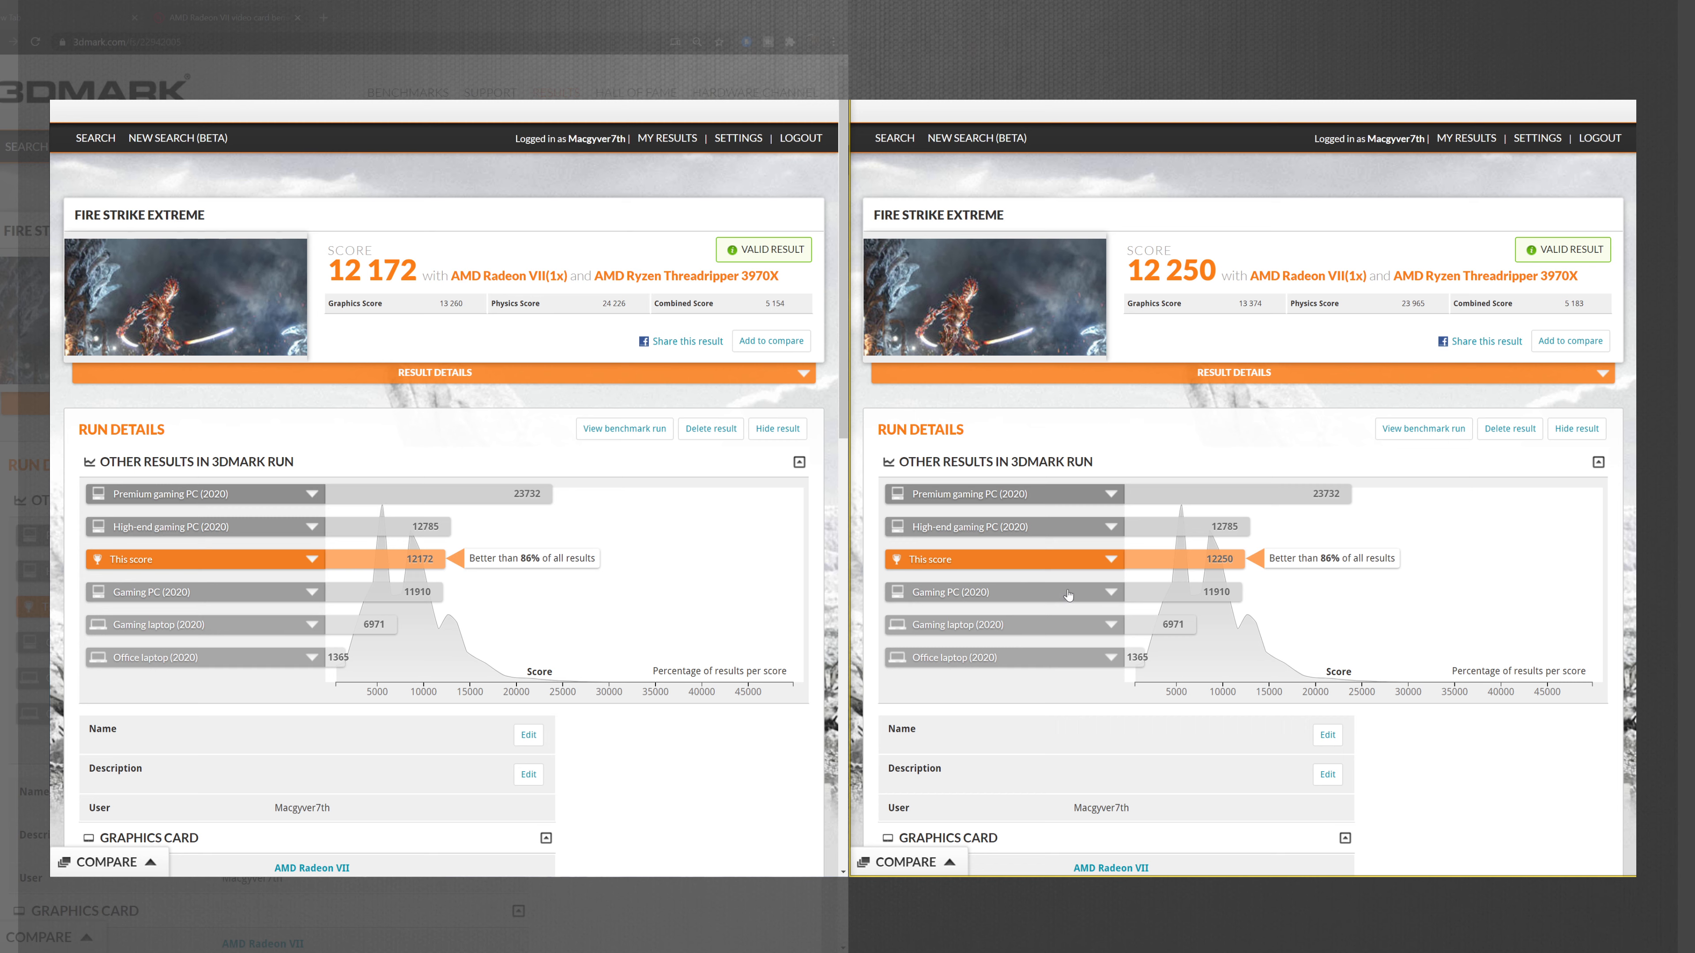
{"action": "mouse_move", "coordinate": [1068, 596]}
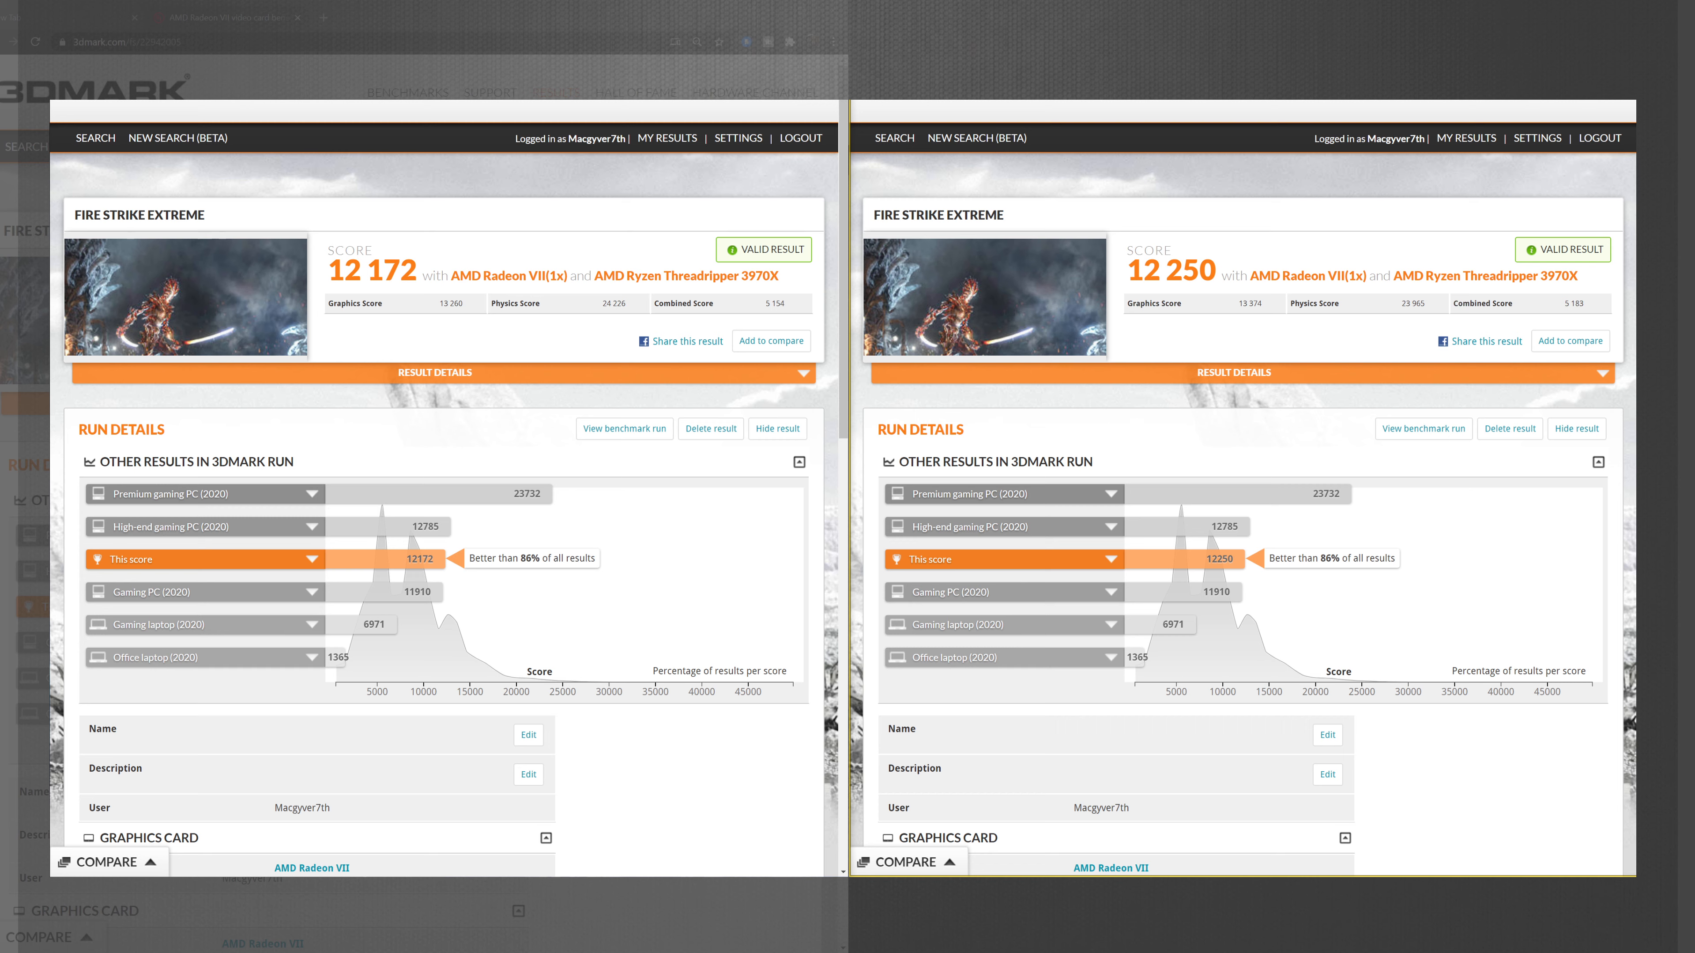